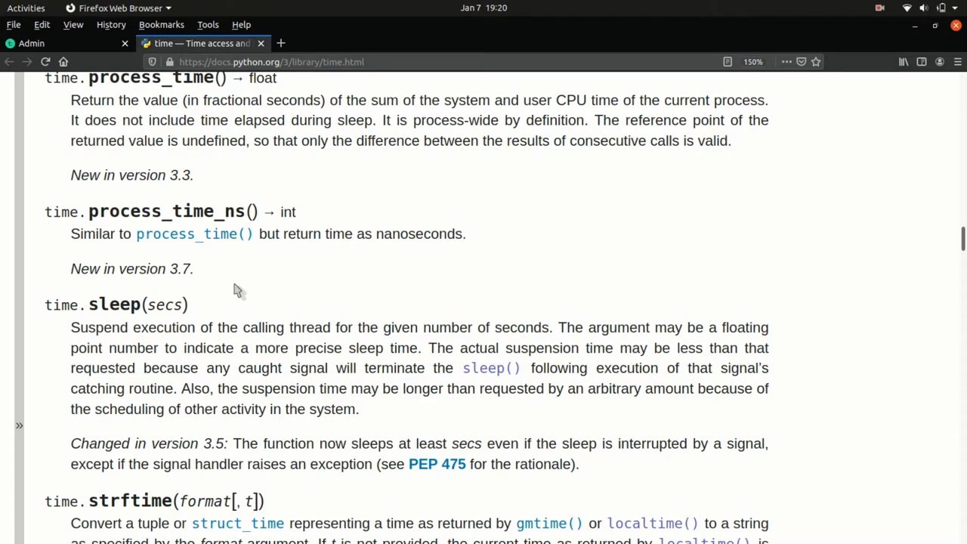
Step: Highlight 'converts to local time' in the localtime() description while reading down the docs
scroll(down, 3)
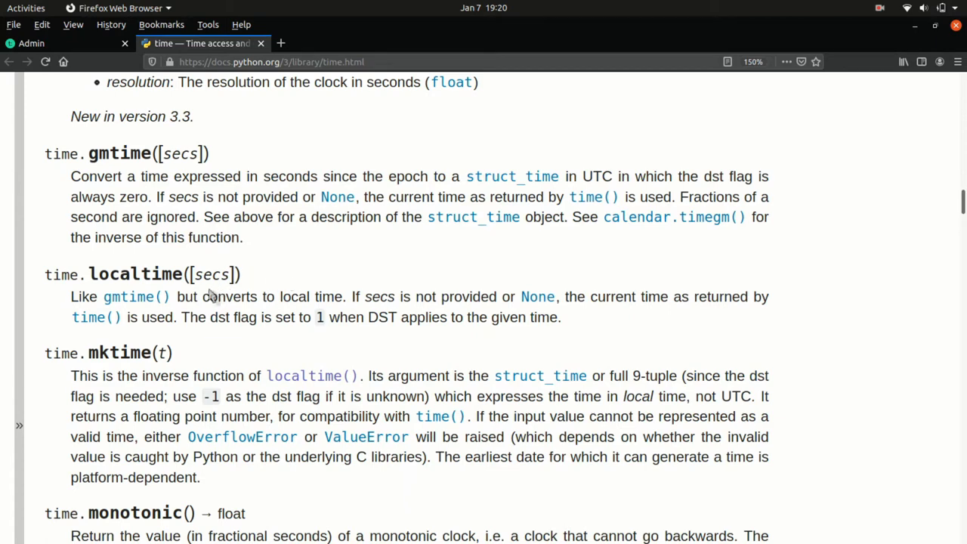
mouse_move(198, 302)
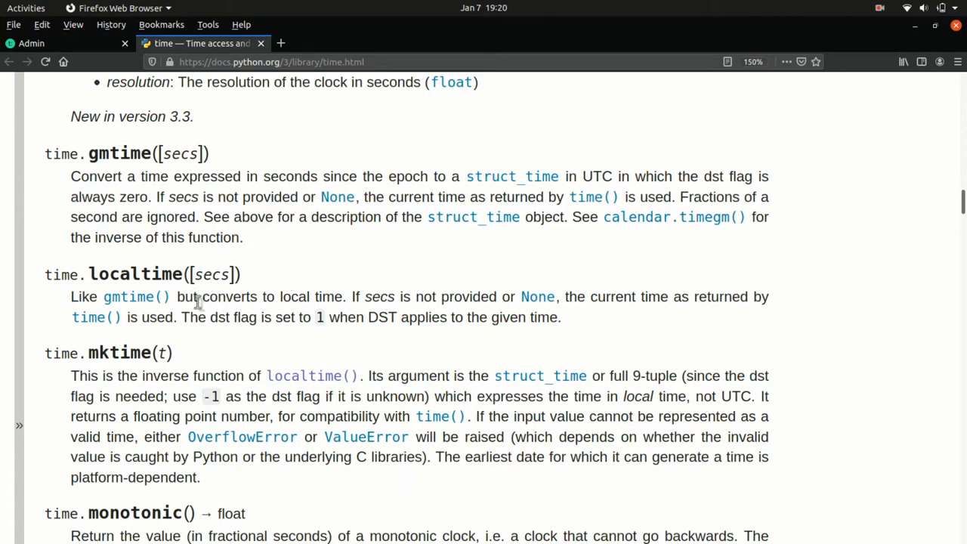
drag(202, 296, 349, 296)
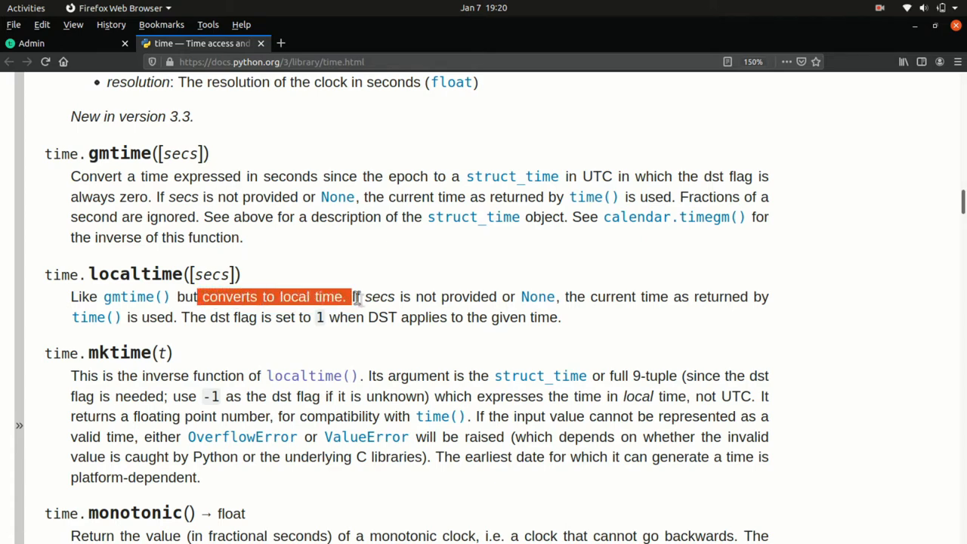
mouse_move(405, 274)
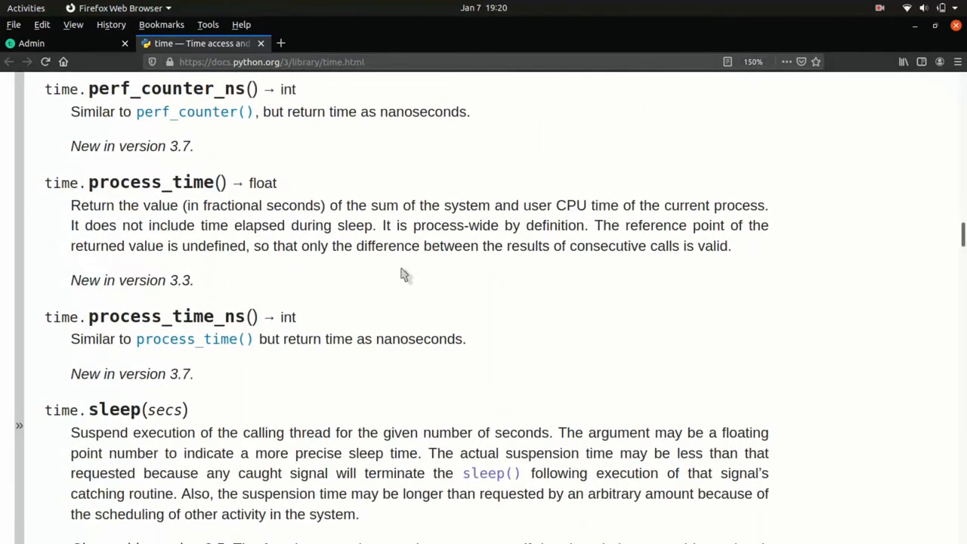
scroll(down, 3)
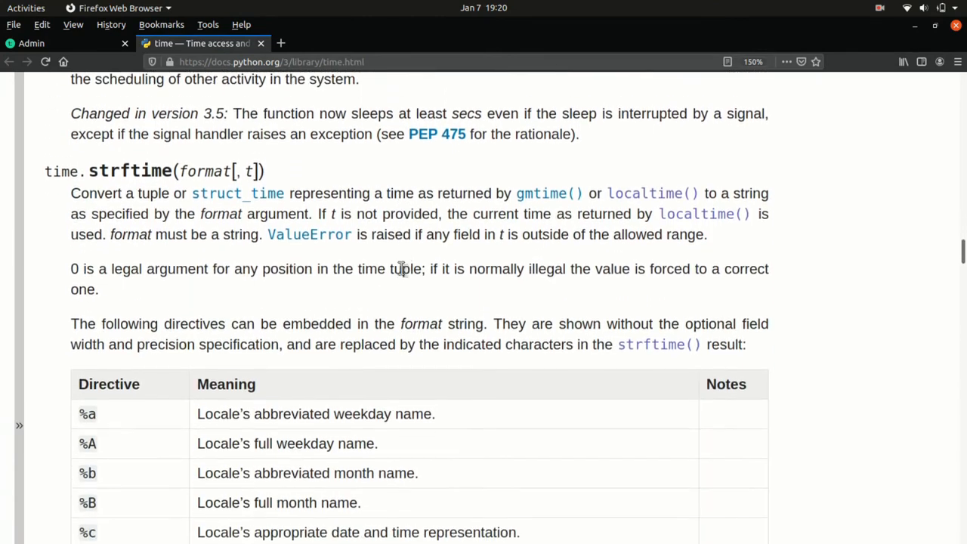
scroll(down, 3)
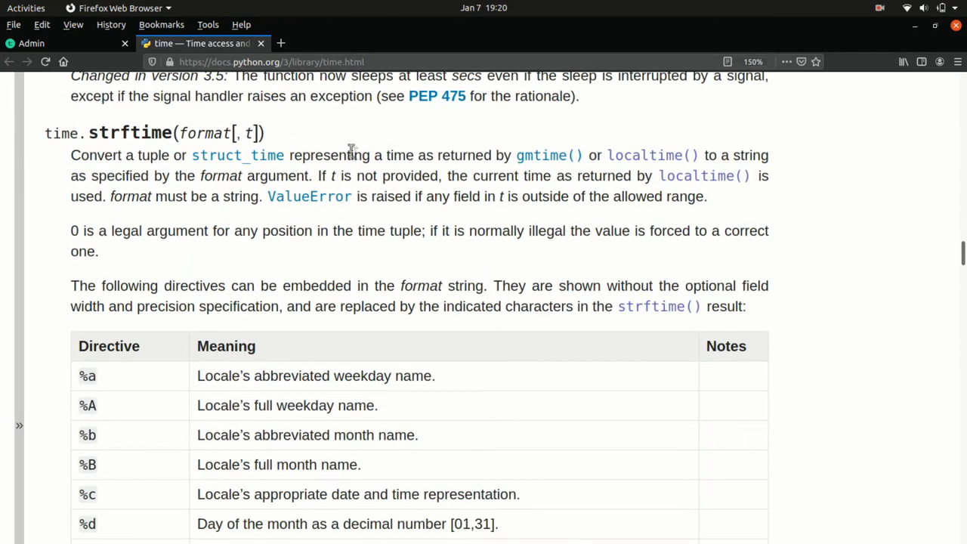
mouse_move(275, 151)
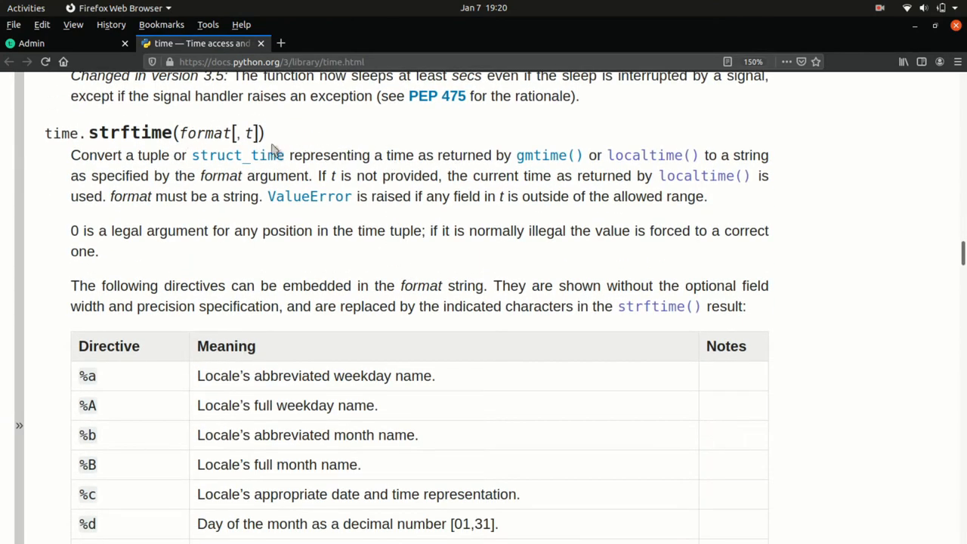
mouse_move(344, 151)
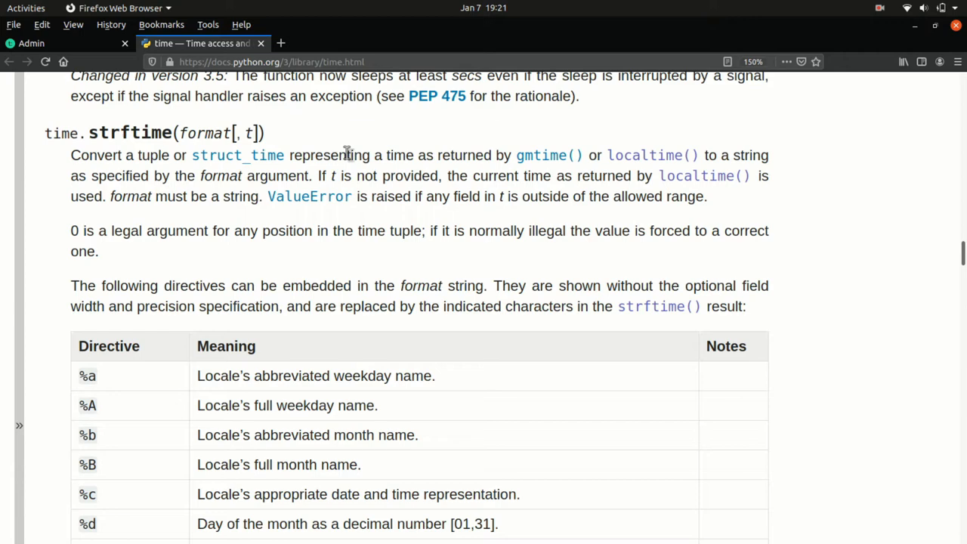
mouse_move(808, 359)
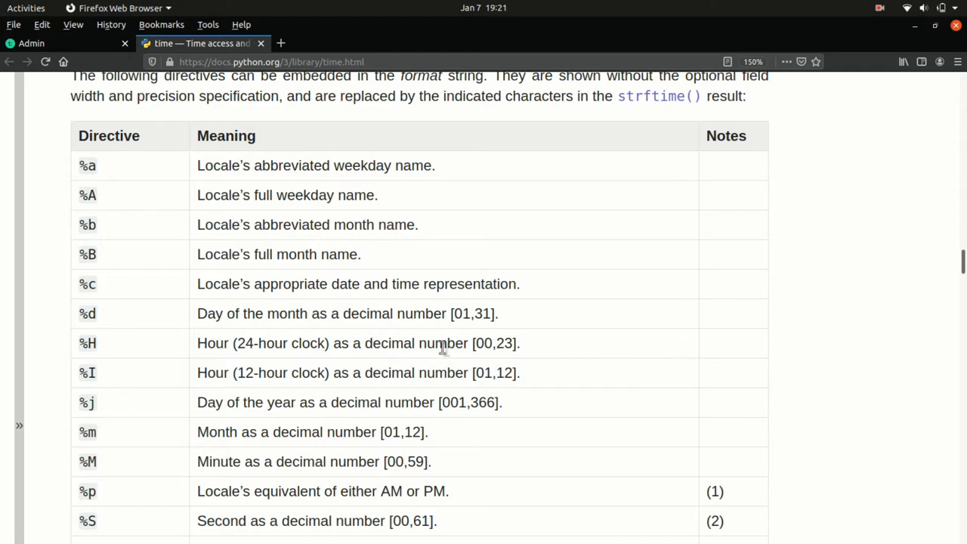
mouse_move(58, 345)
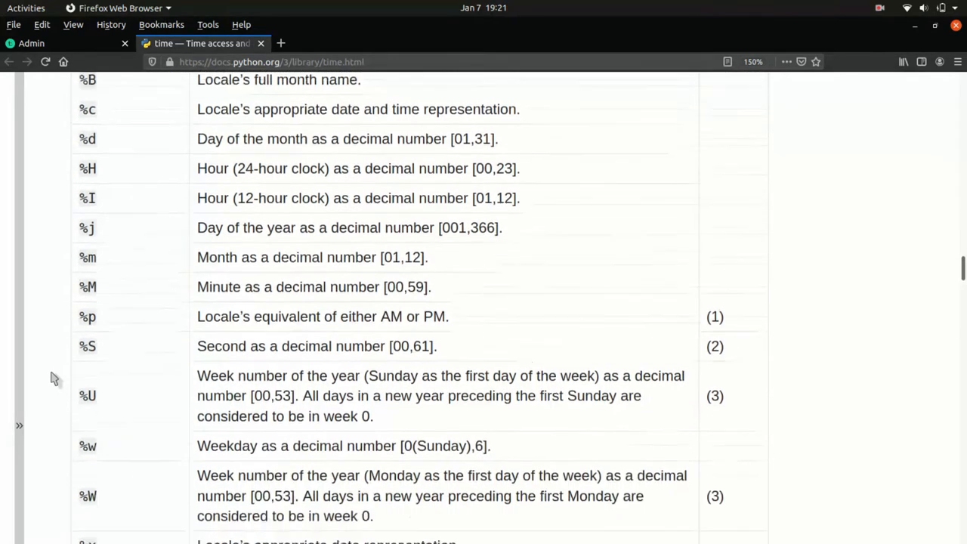
Step: Scroll past the strftime directive table to the Notes and the RFC 2822 date-format example
scroll(down, 3)
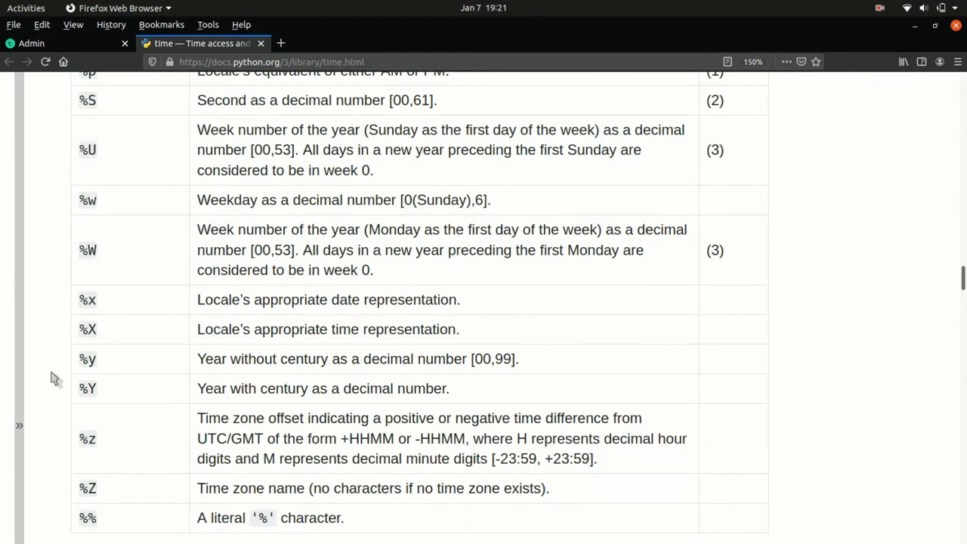
scroll(down, 3)
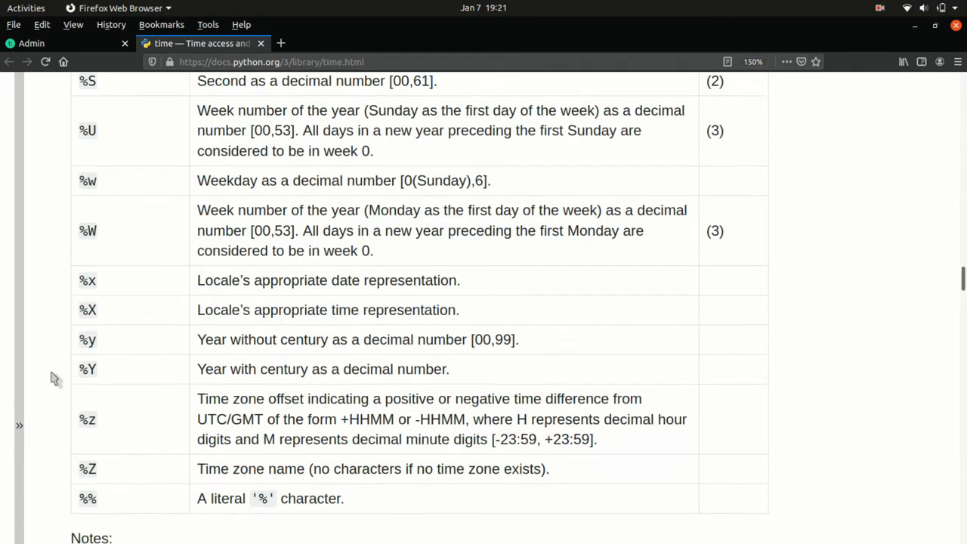
scroll(down, 3)
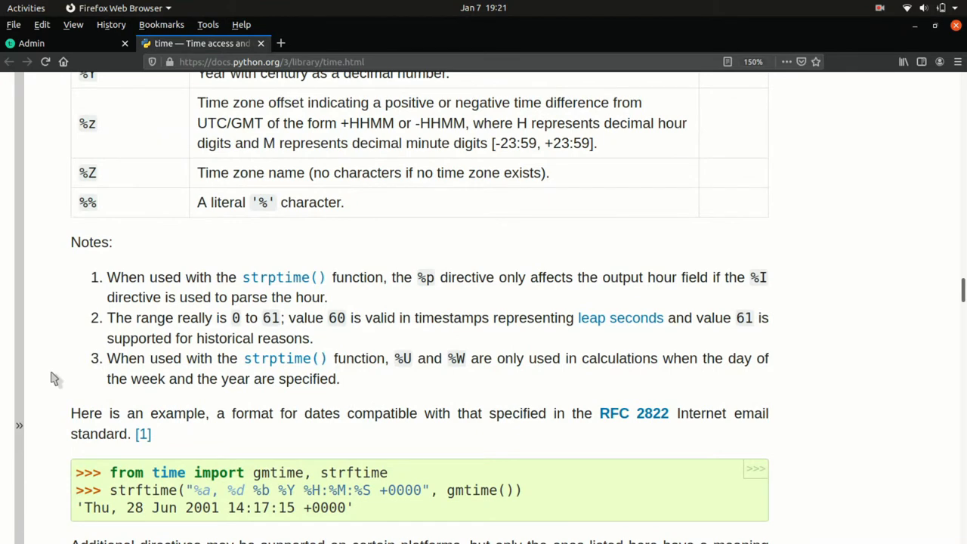
scroll(down, 3)
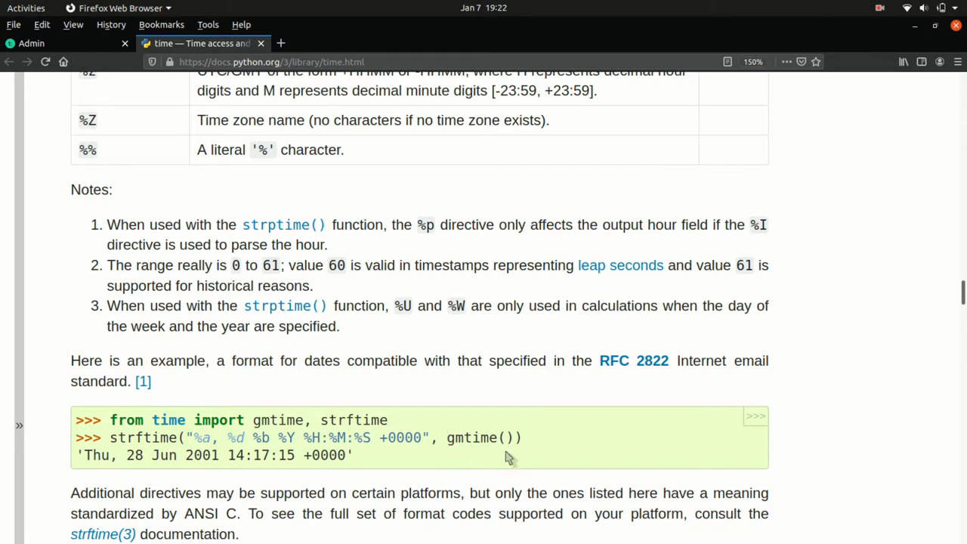
mouse_move(468, 461)
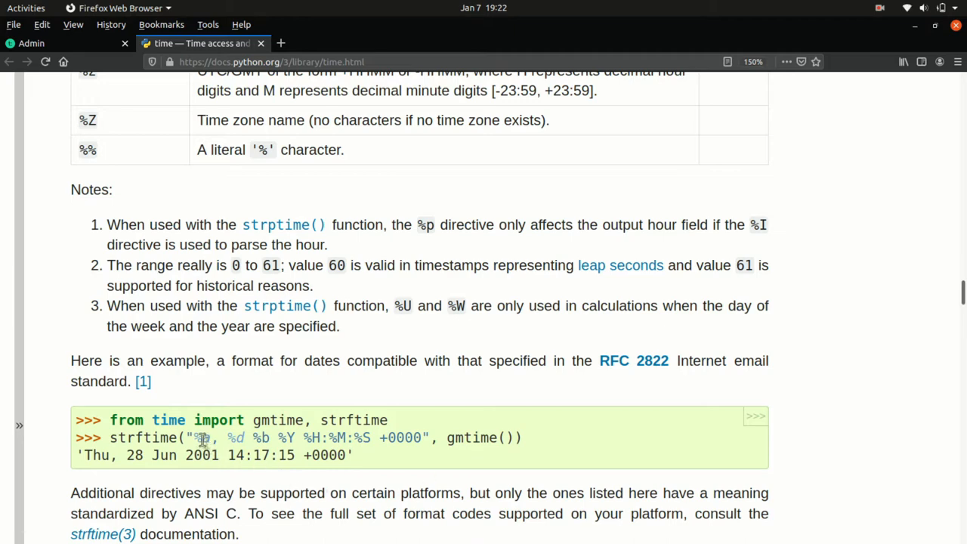
double_click(204, 438)
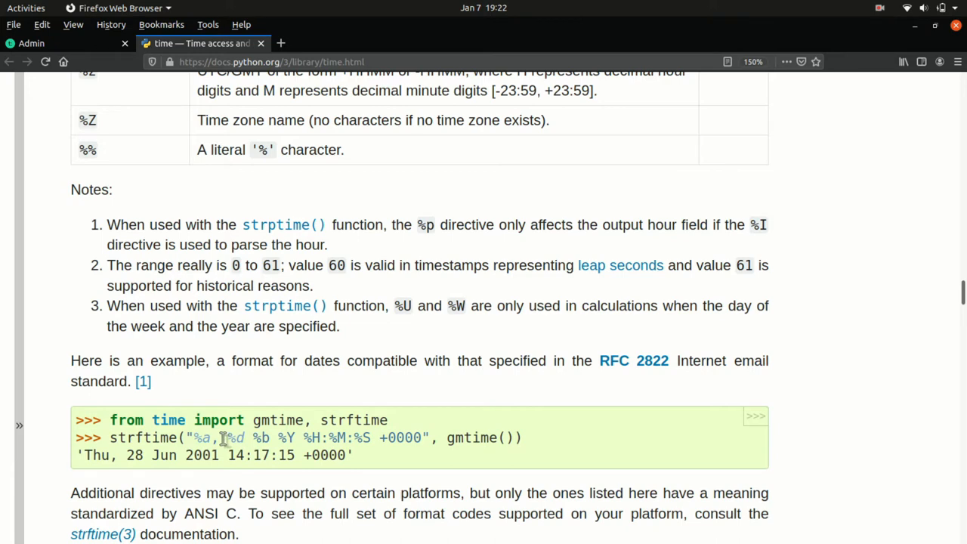
mouse_move(124, 453)
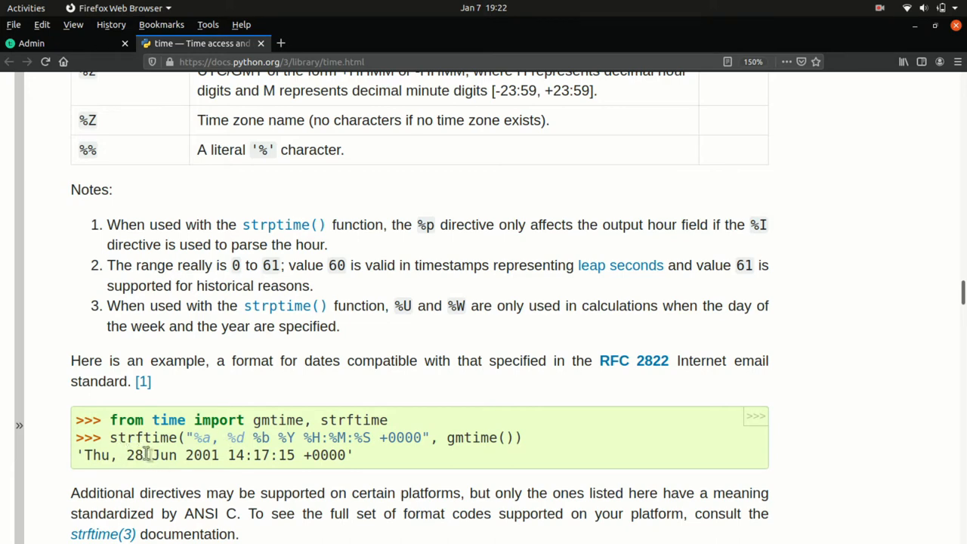
mouse_move(136, 482)
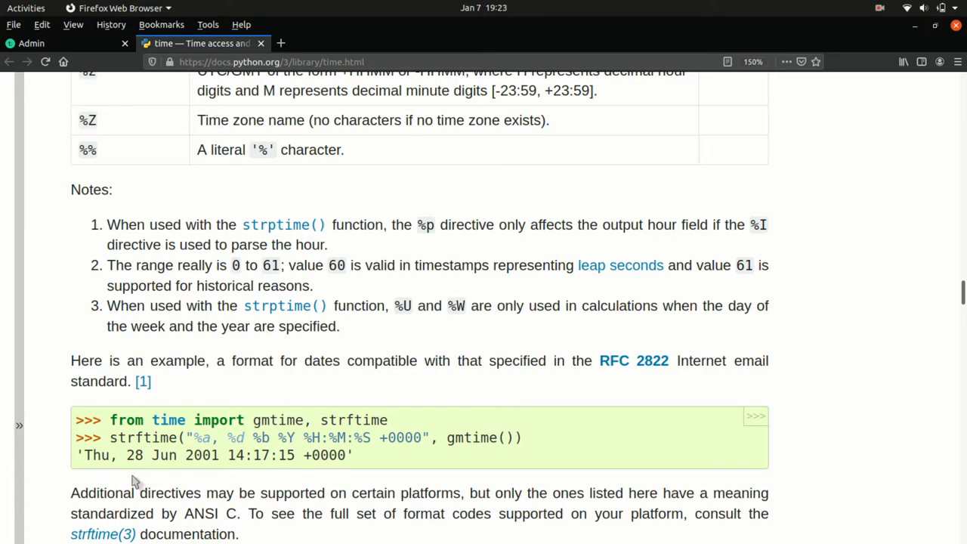
mouse_move(145, 475)
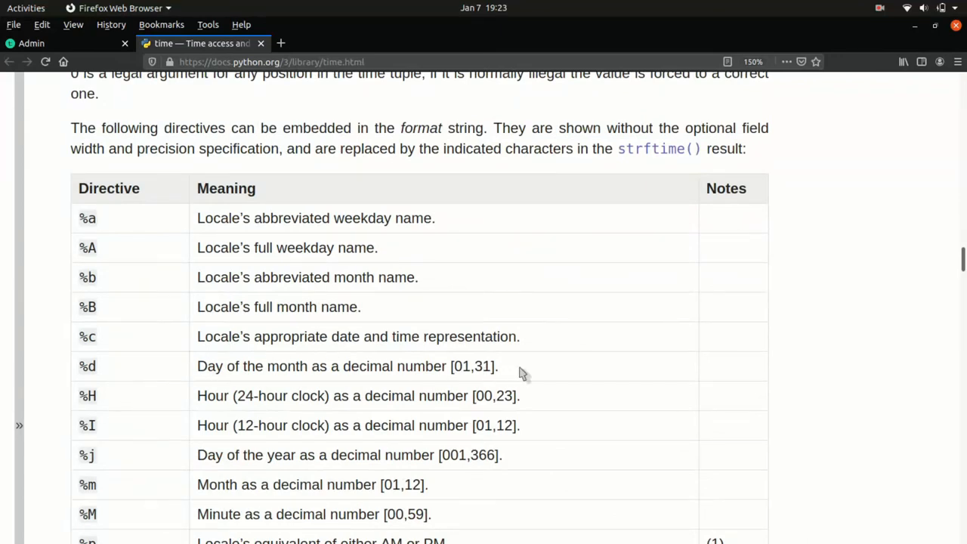
mouse_move(471, 385)
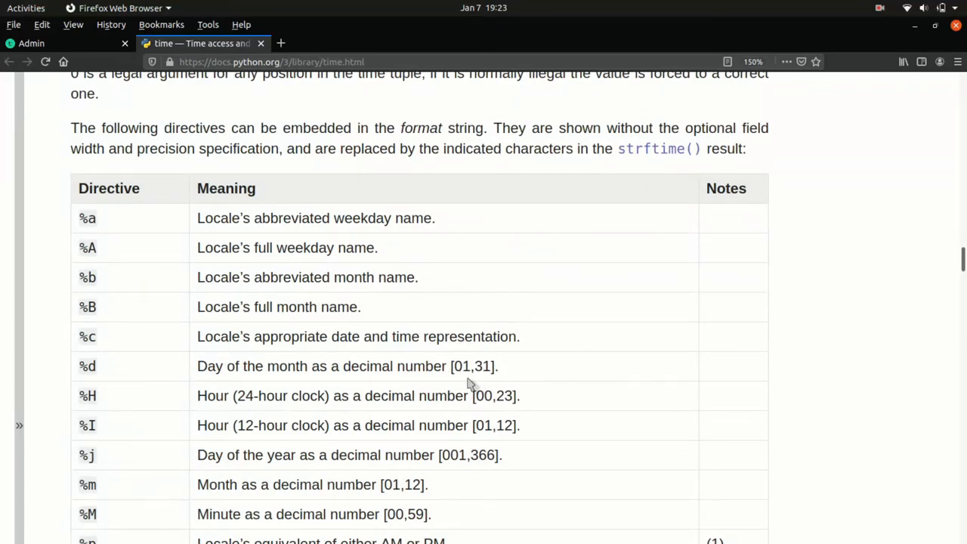
scroll(down, 3)
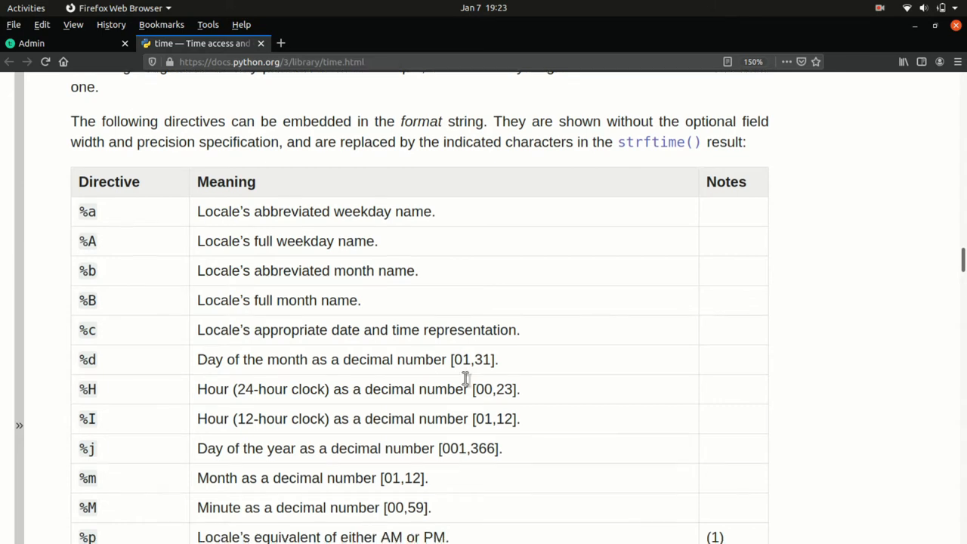
scroll(down, 3)
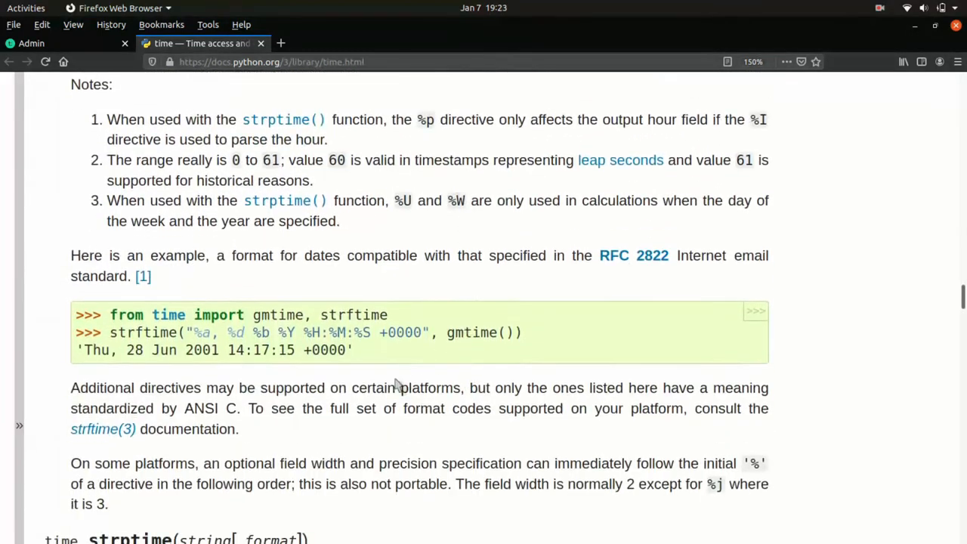
mouse_move(325, 344)
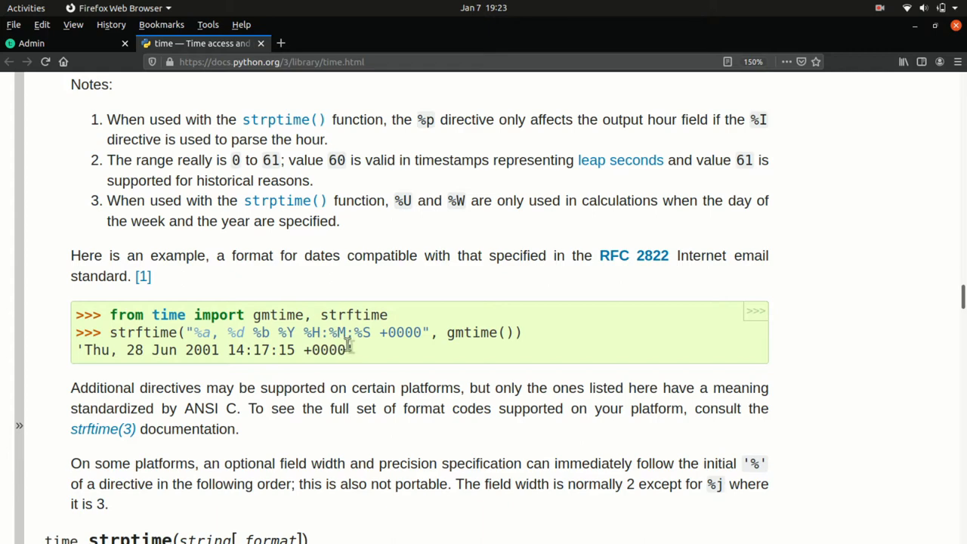
mouse_move(245, 367)
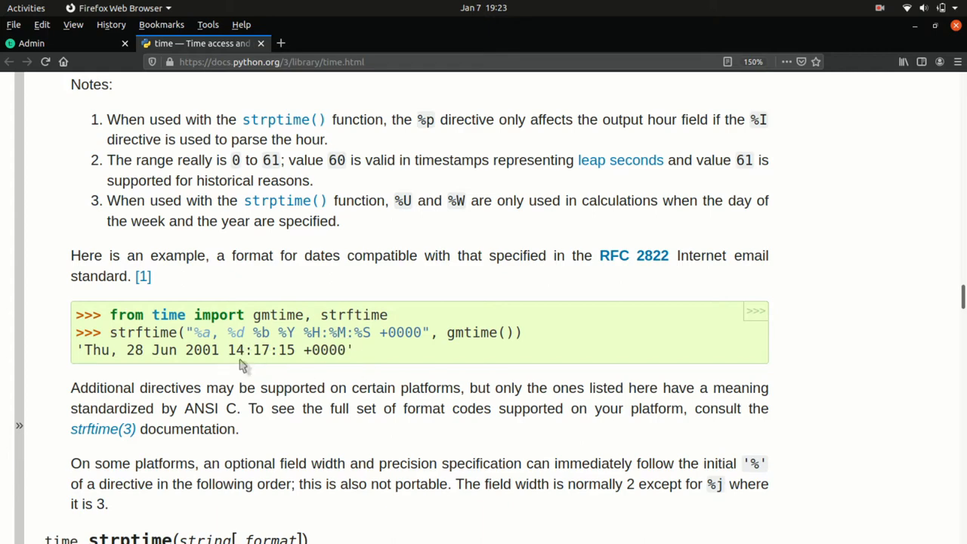
mouse_move(184, 198)
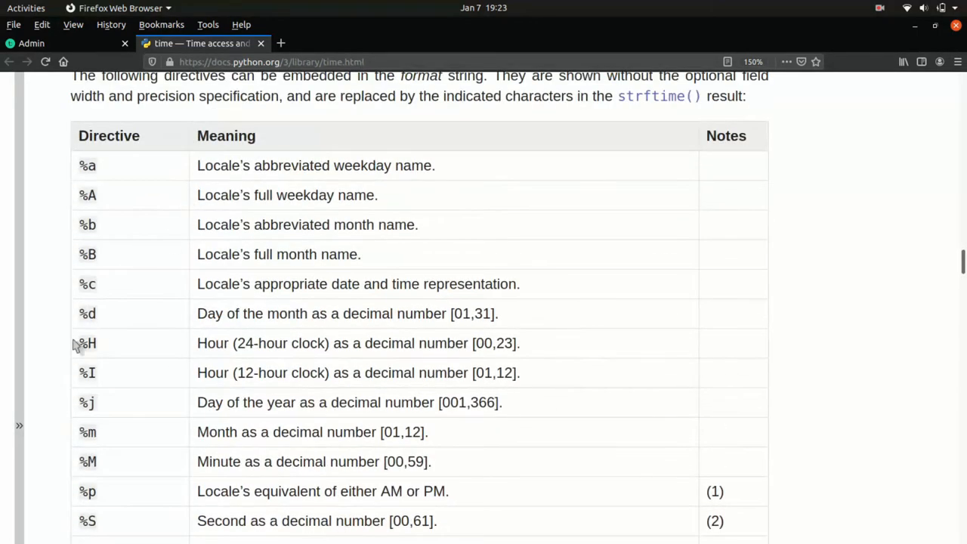
mouse_move(66, 344)
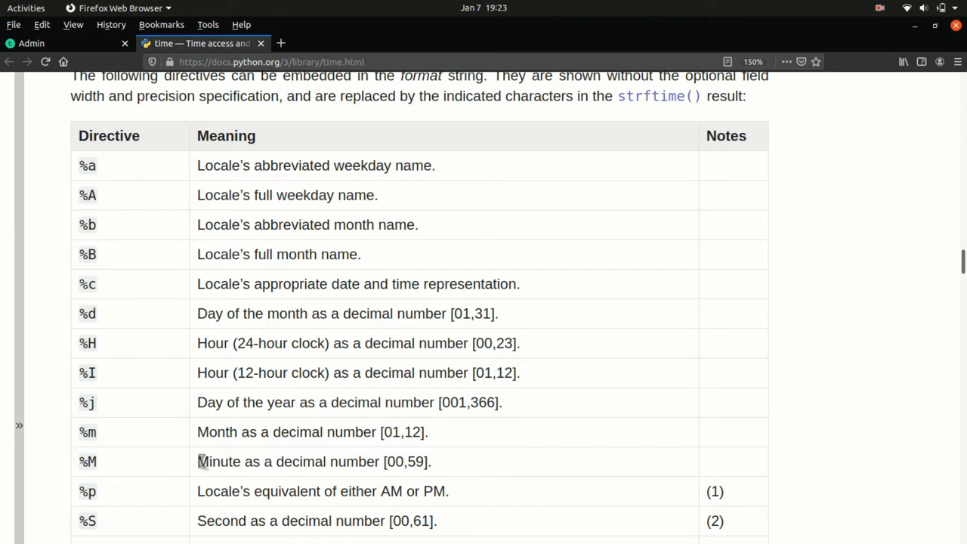
mouse_move(64, 465)
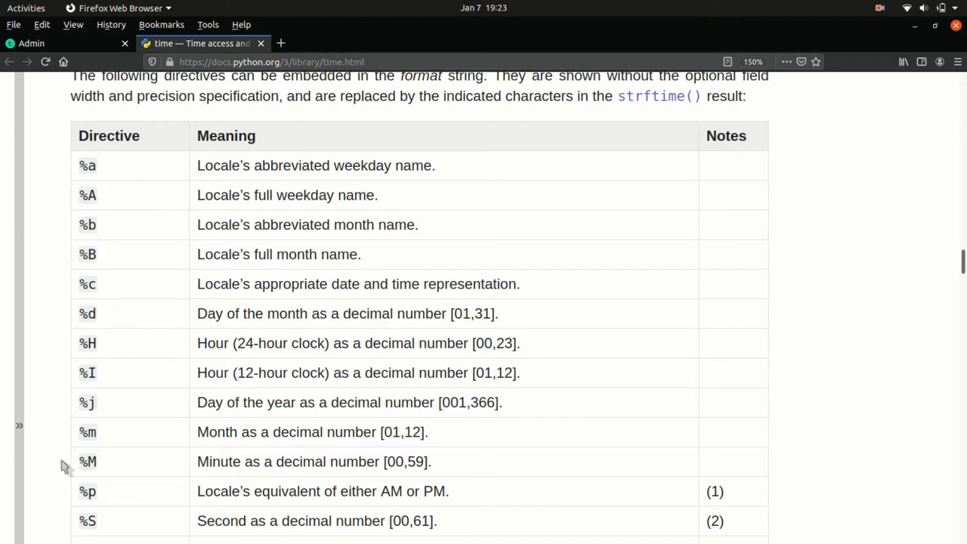
mouse_move(60, 521)
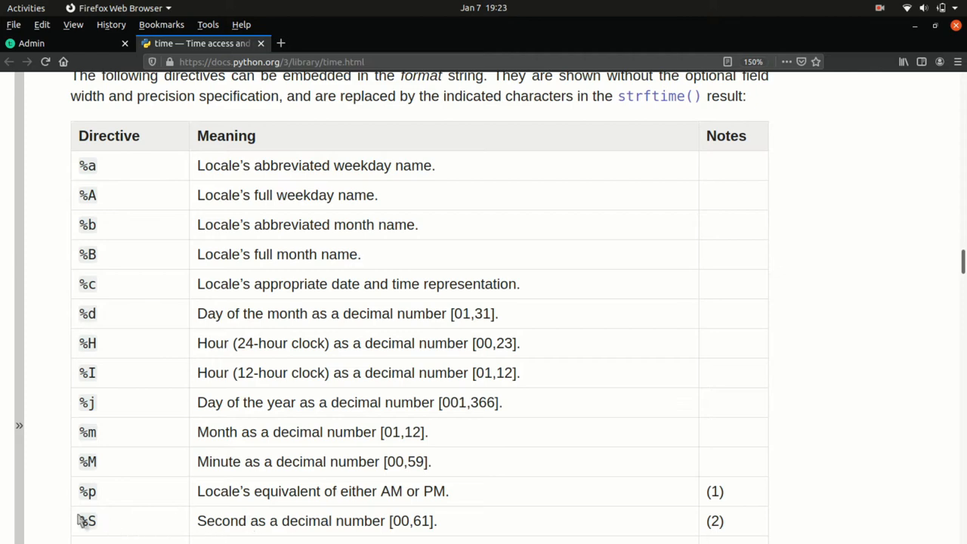
mouse_move(52, 520)
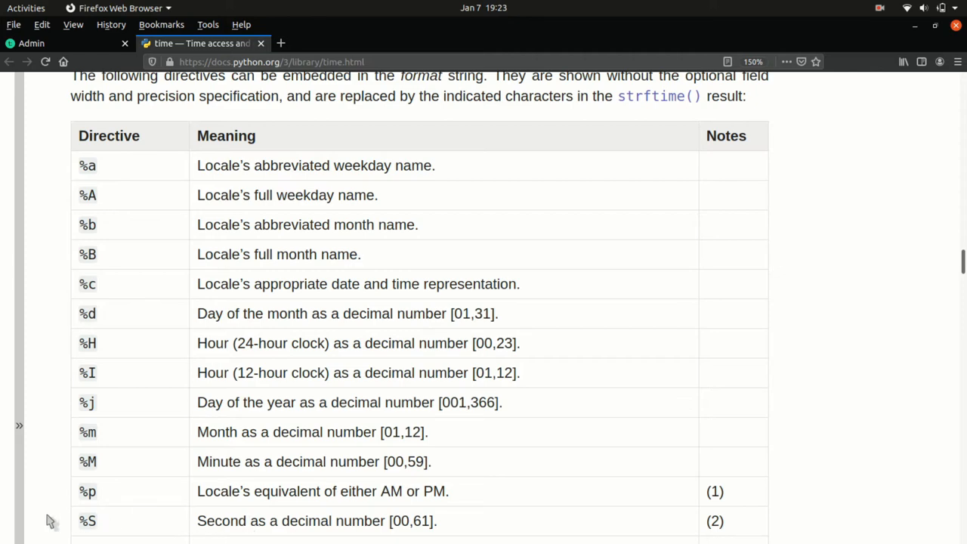
scroll(down, 3)
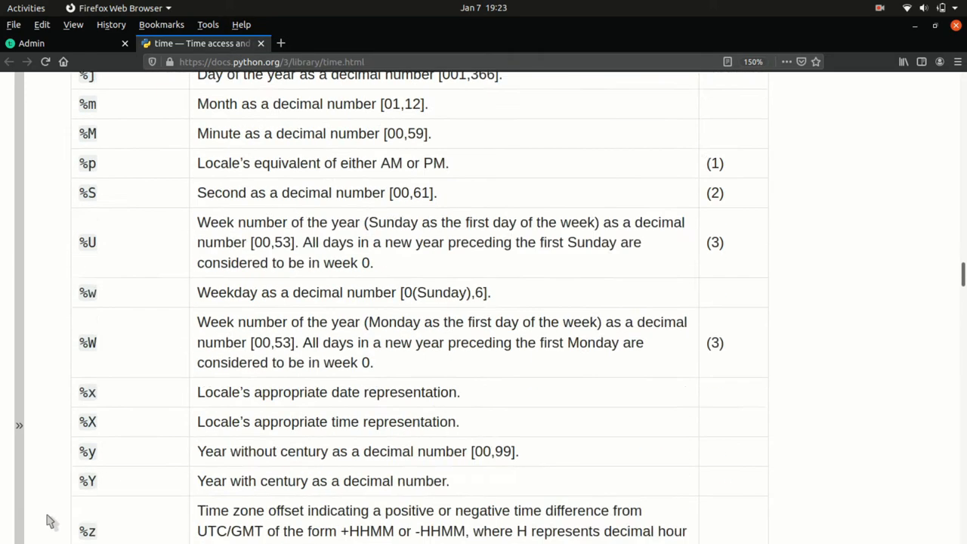
scroll(down, 3)
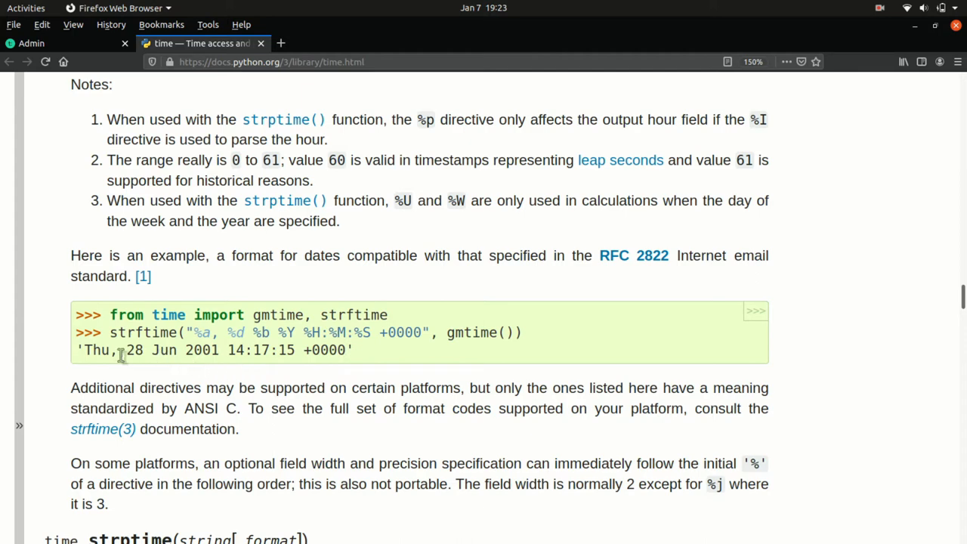
mouse_move(88, 368)
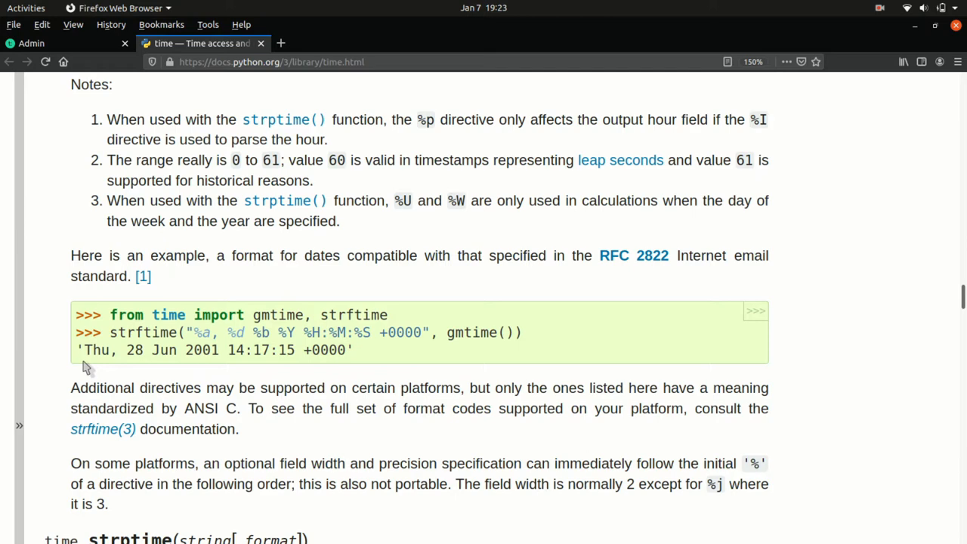
mouse_move(249, 367)
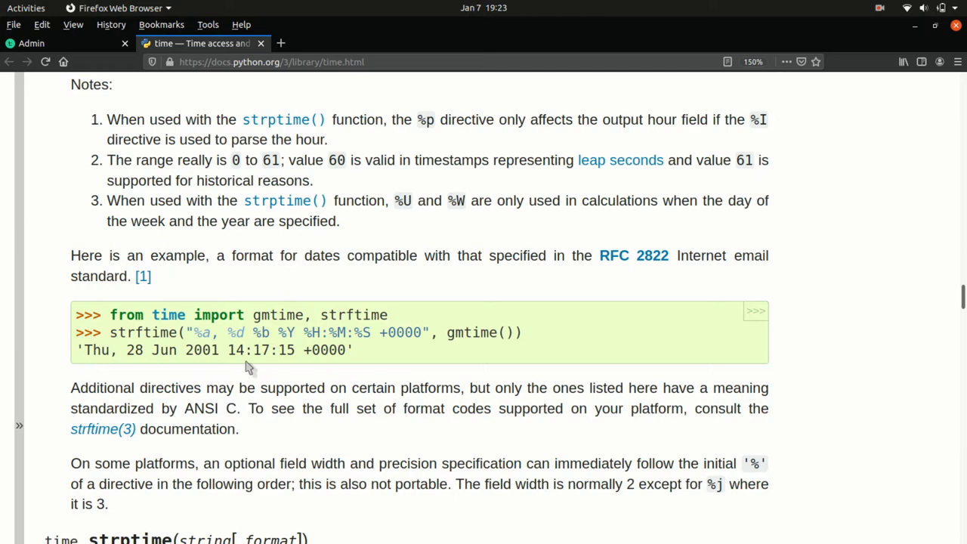
mouse_move(345, 364)
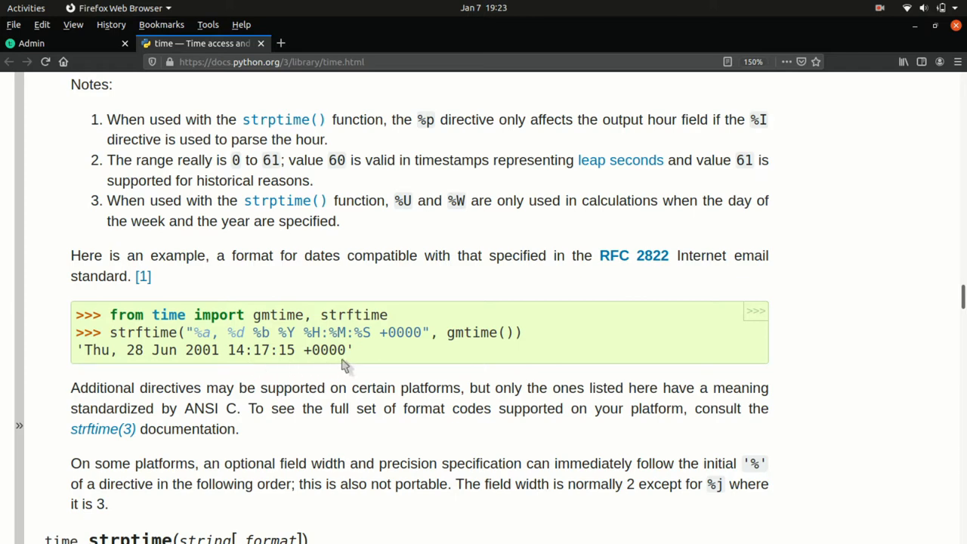
mouse_move(352, 362)
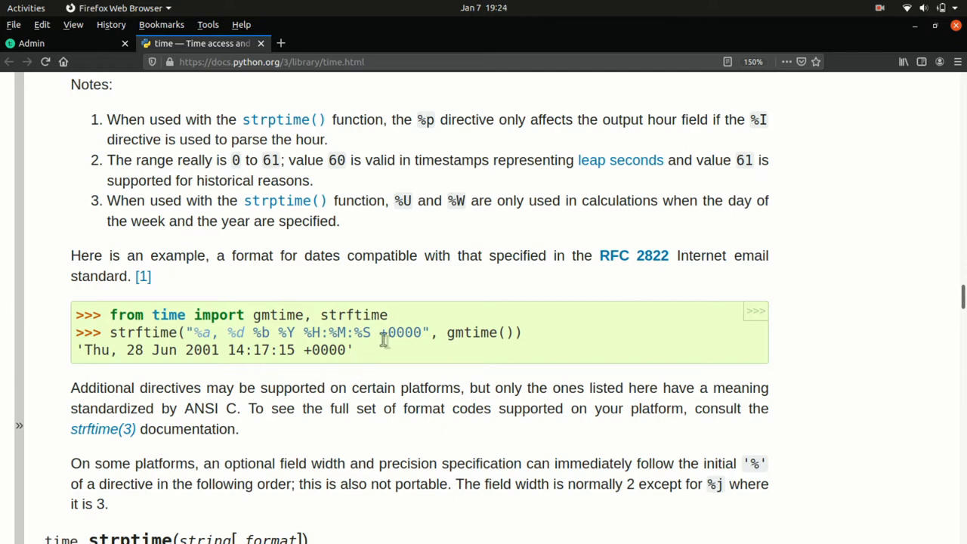
mouse_move(381, 361)
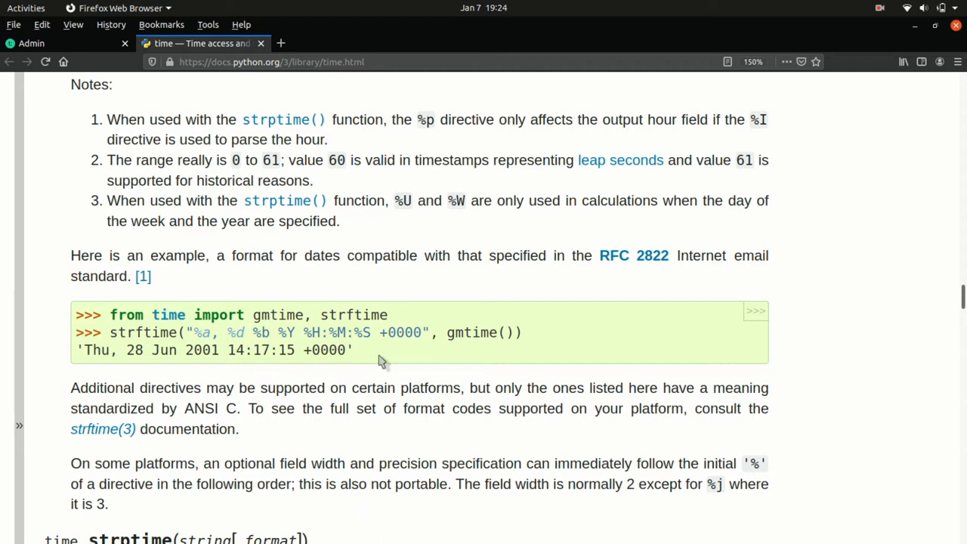
mouse_move(366, 351)
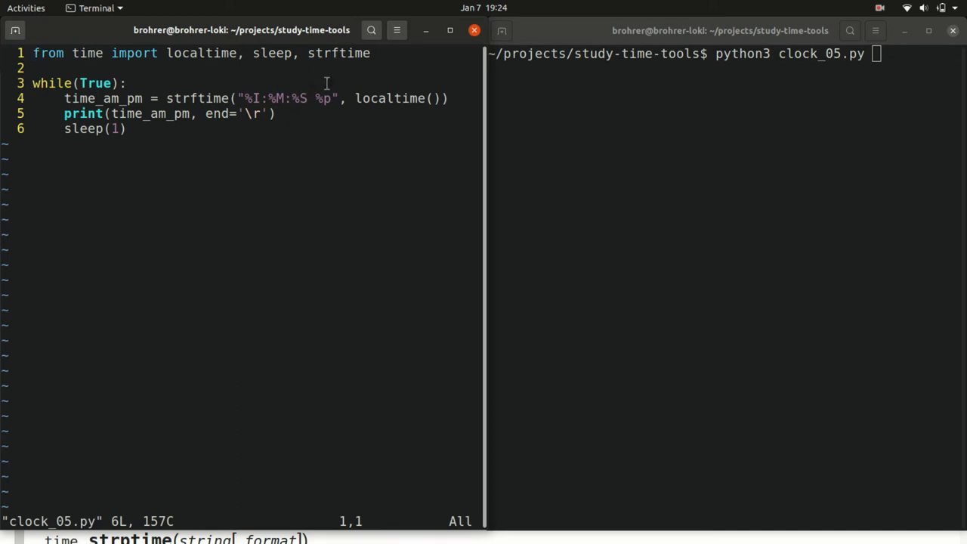
Step: Alt+Tab away from the terminal showing clock_05.py back toward the browser docs
key(alt+Tab)
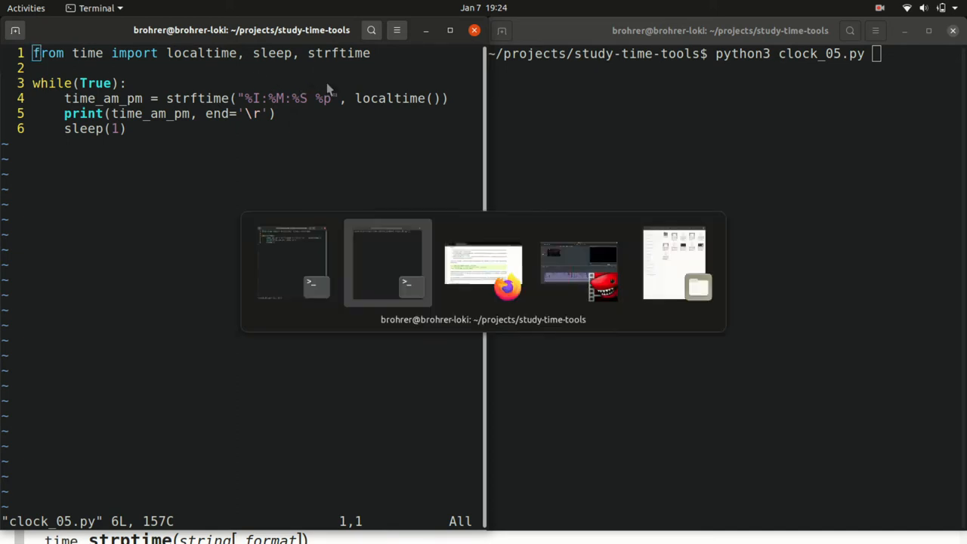
Step: Focus Firefox and scroll up toward the time.strftime(format[, t]) description using localtime()
click(504, 285)
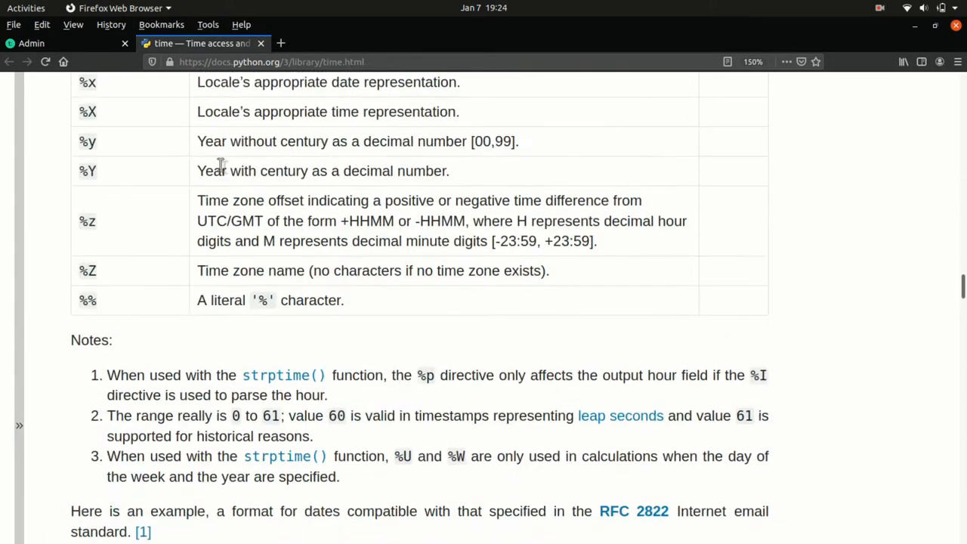
scroll(up, 3)
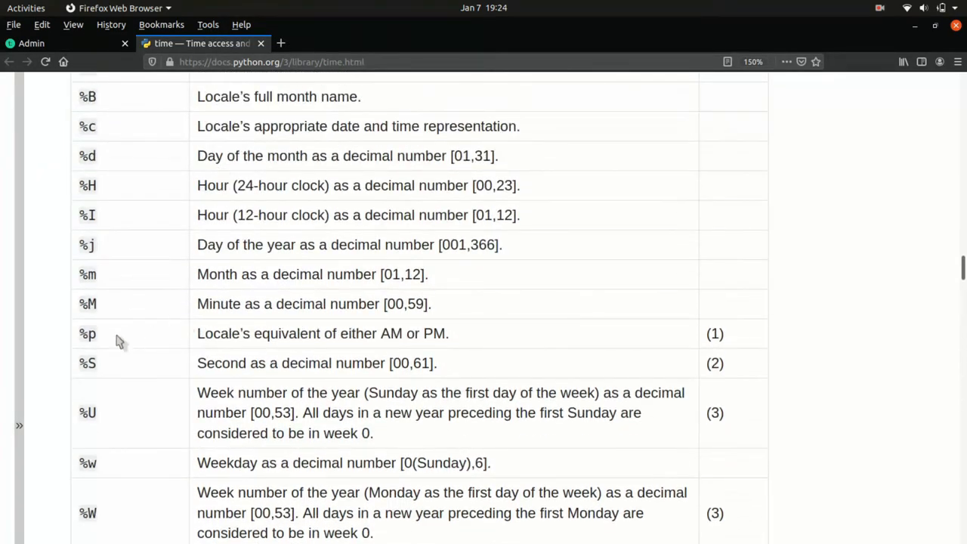
mouse_move(411, 332)
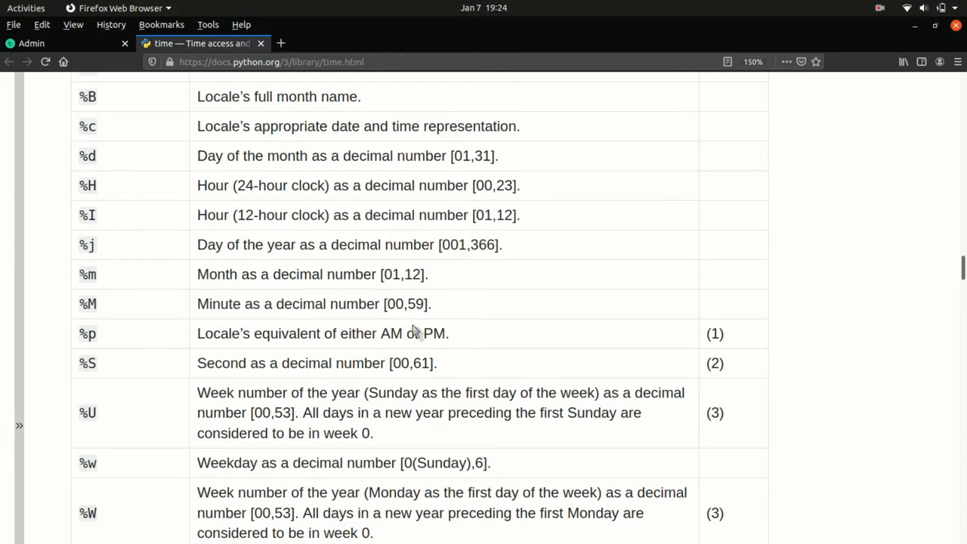
mouse_move(485, 333)
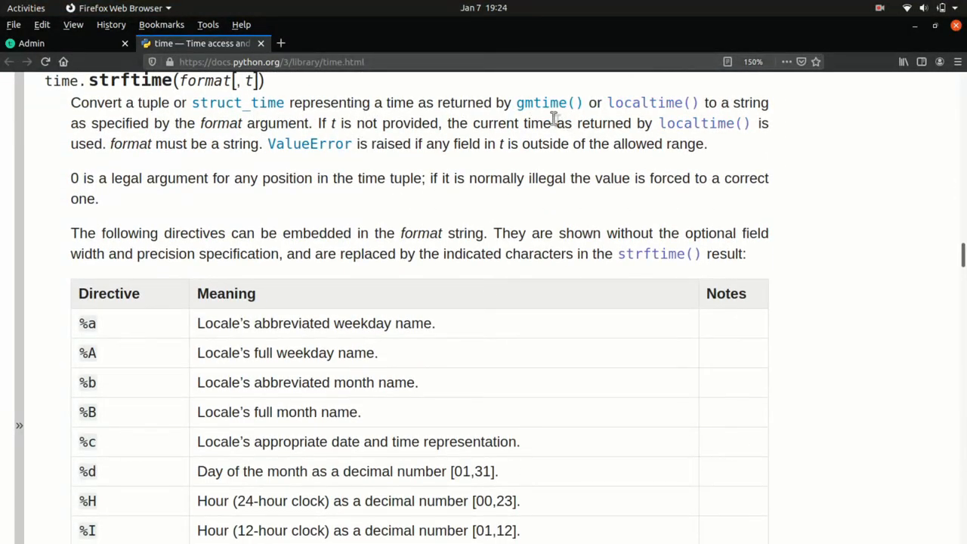
mouse_move(653, 103)
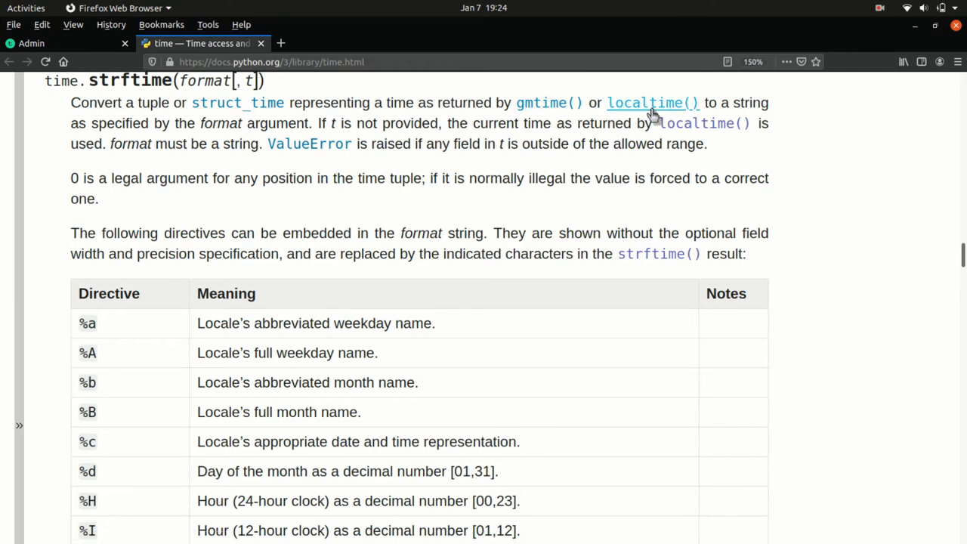
mouse_move(618, 124)
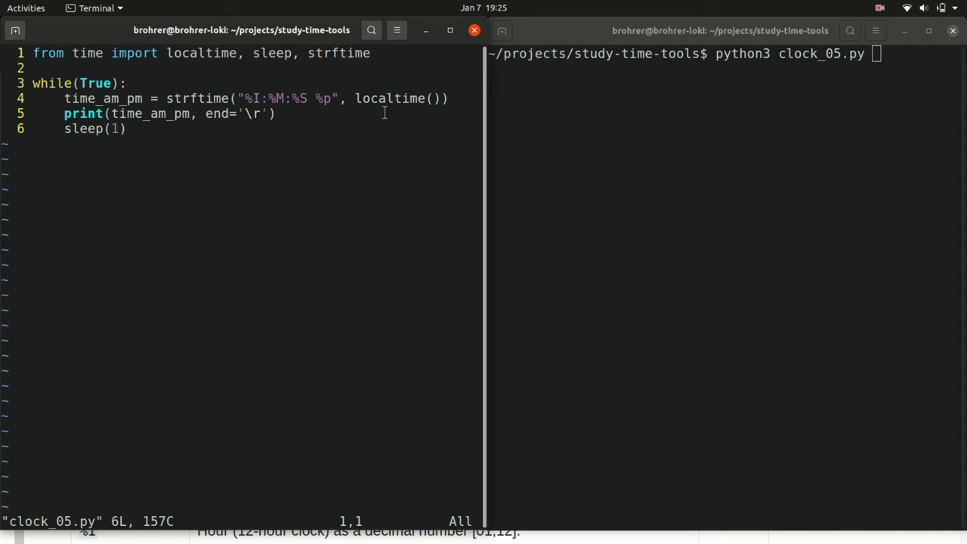
mouse_move(341, 112)
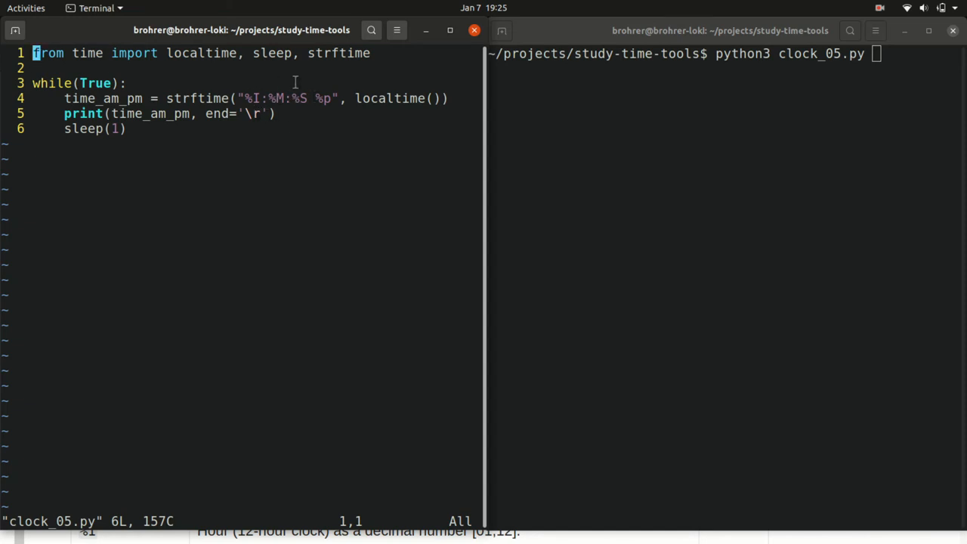
mouse_move(321, 82)
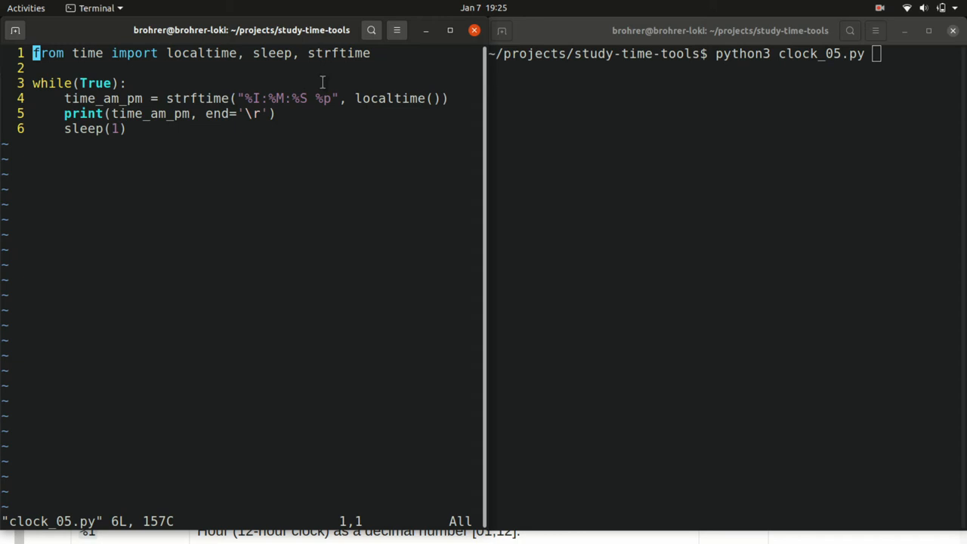
mouse_move(133, 97)
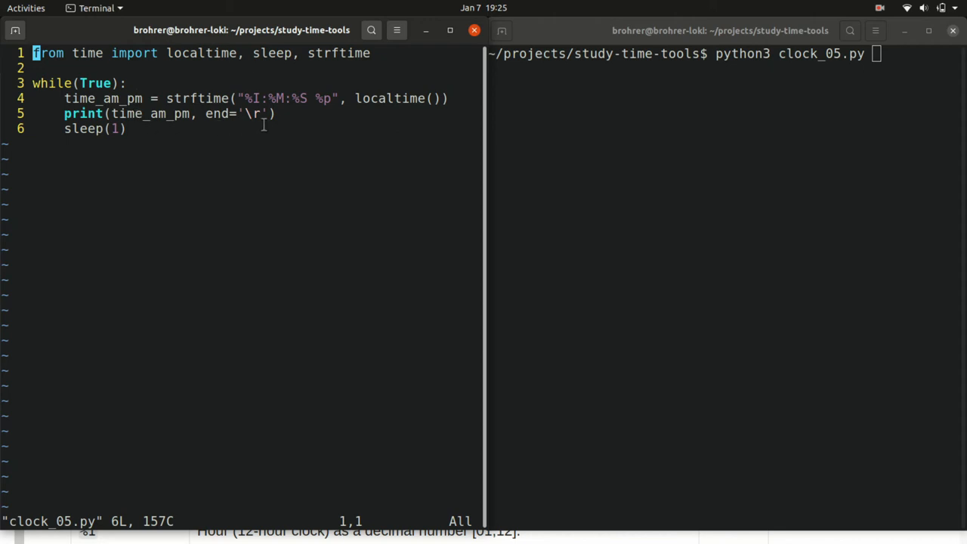
mouse_move(110, 147)
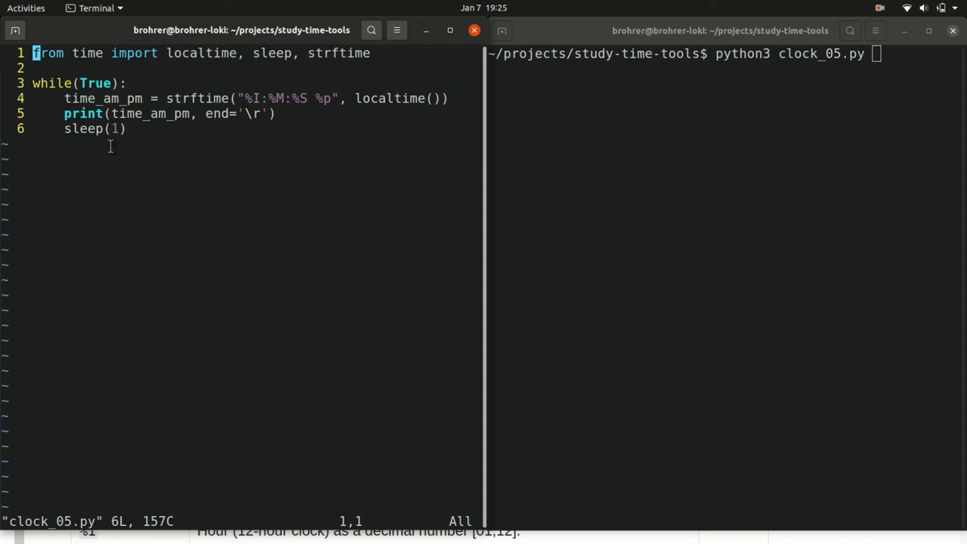
mouse_move(574, 154)
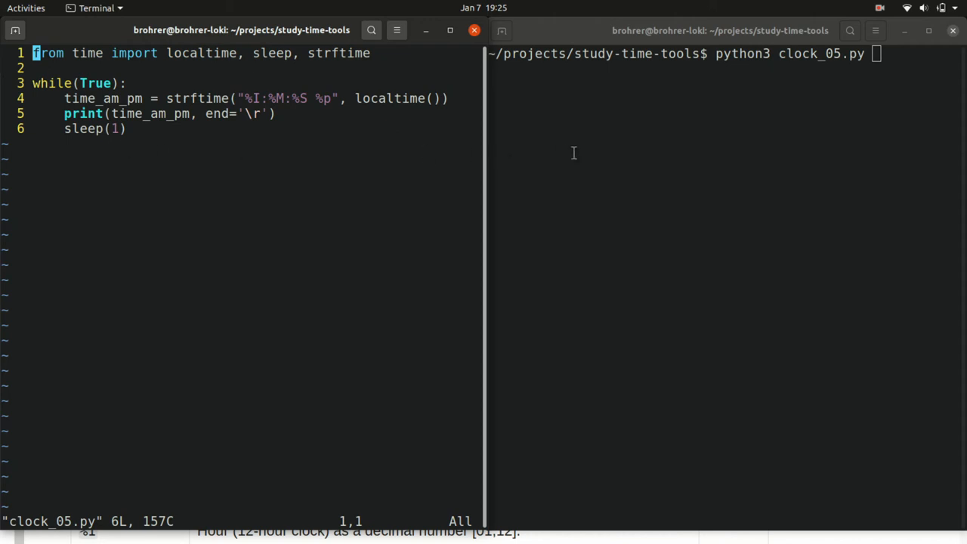